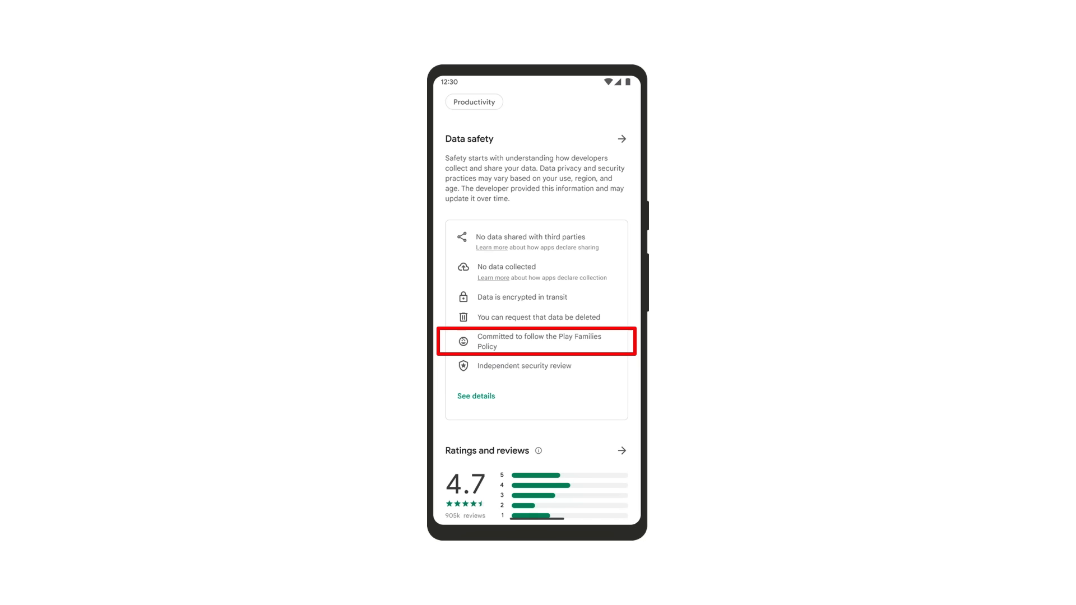
left_click(537, 341)
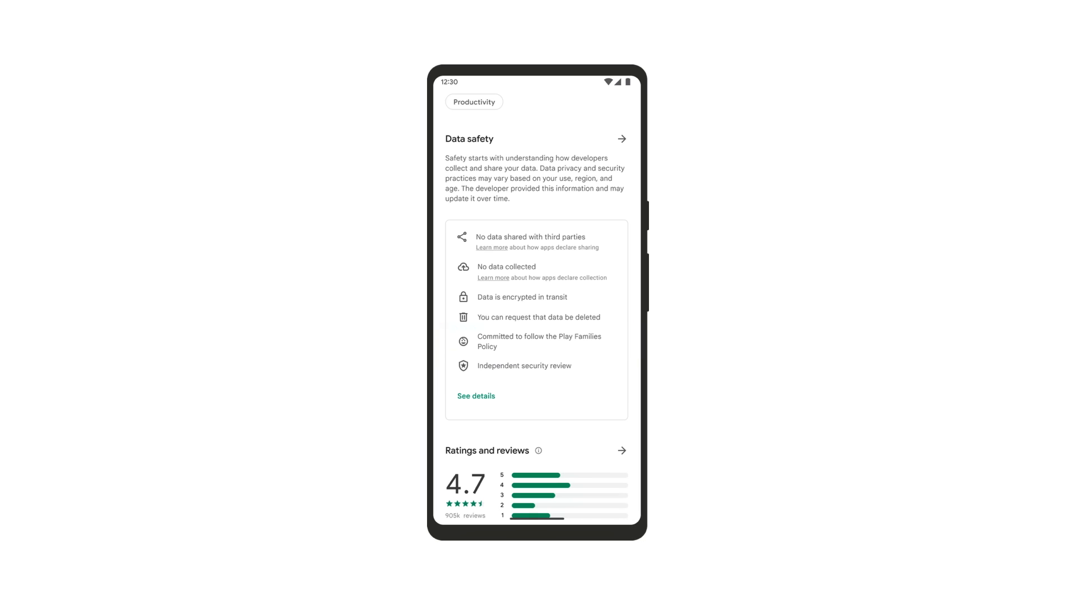
left_click(537, 365)
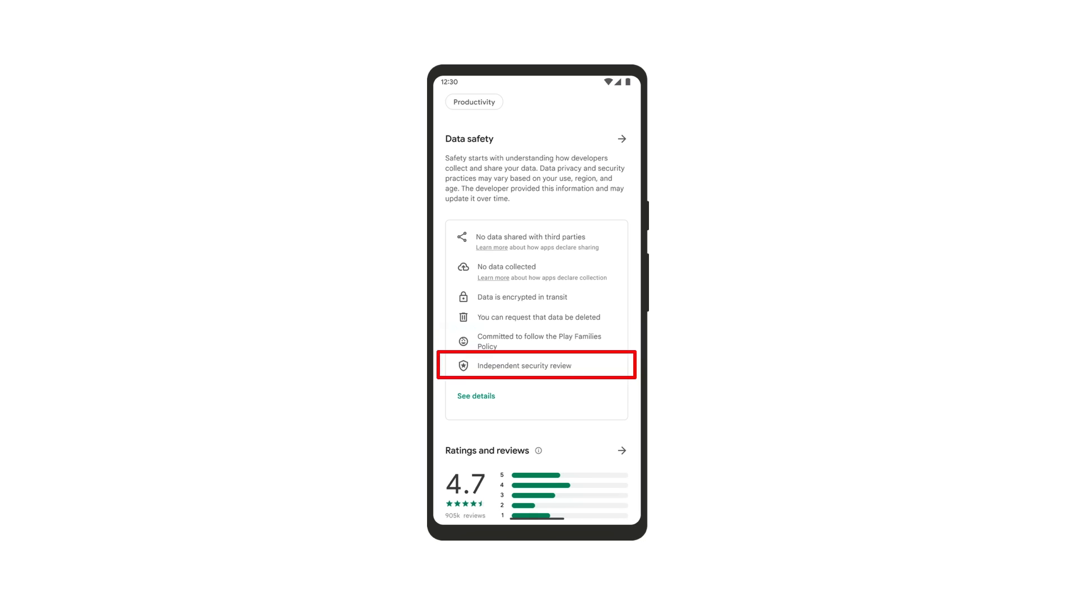